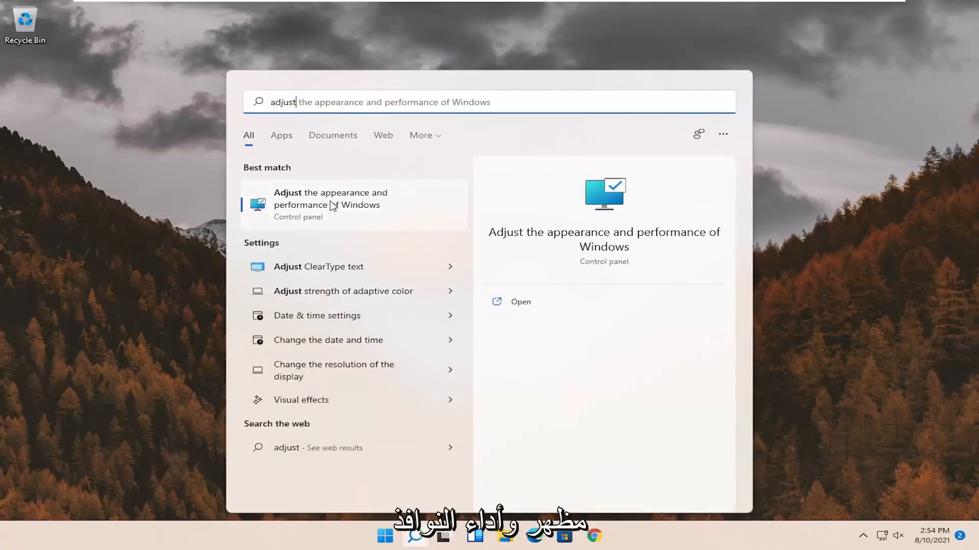
Choose 'Adjust for best appearance' in Performance Options and apply it
left_click(330, 203)
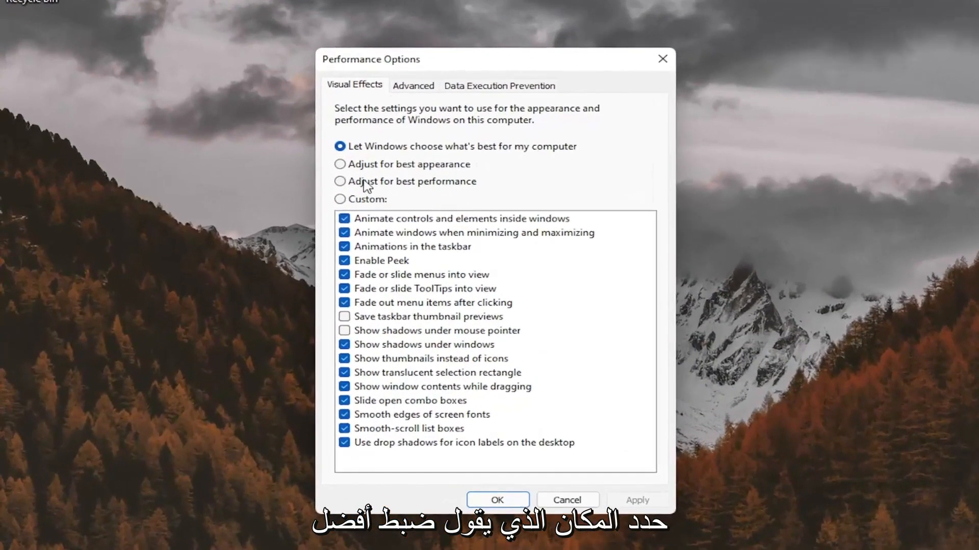
left_click(340, 164)
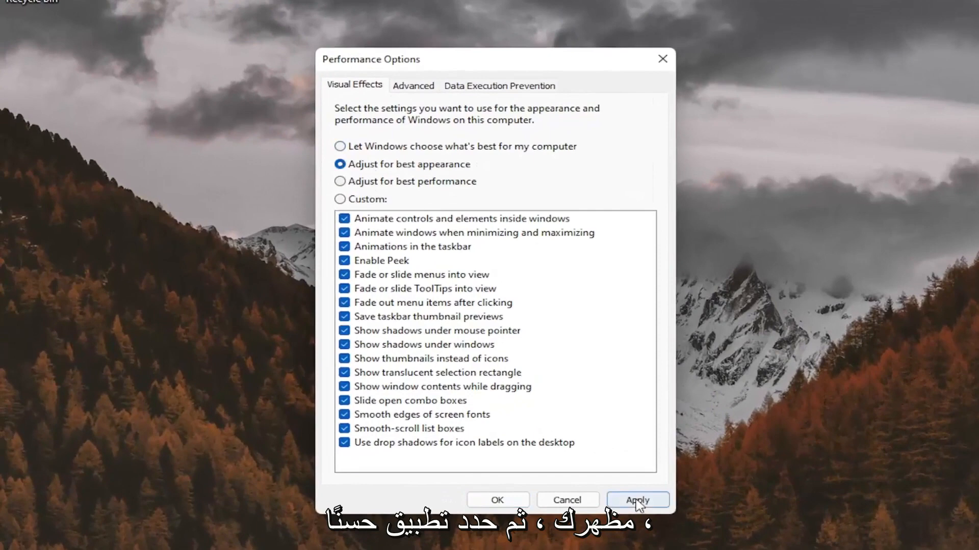
left_click(637, 499)
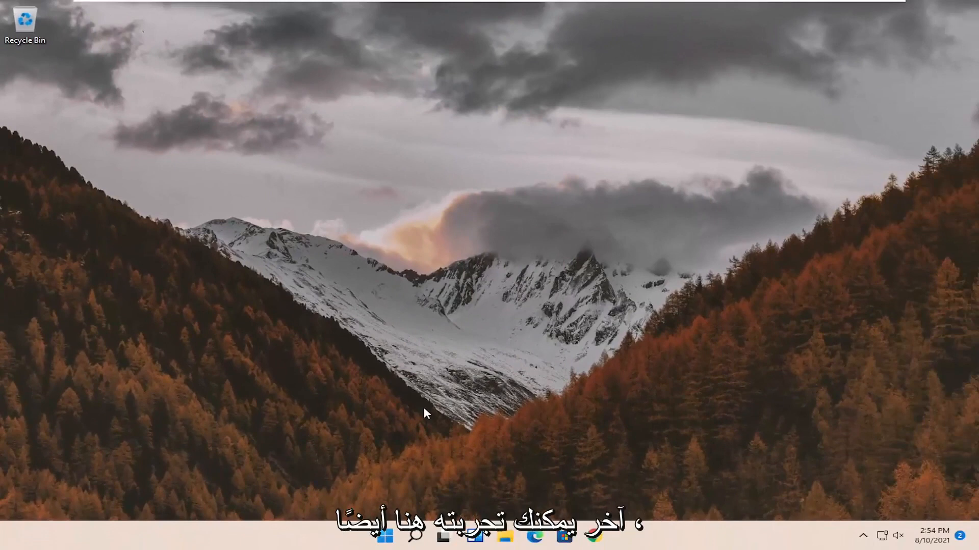
Search for regedit and run Registry Editor as administrator, accepting the UAC prompt
left_click(411, 526)
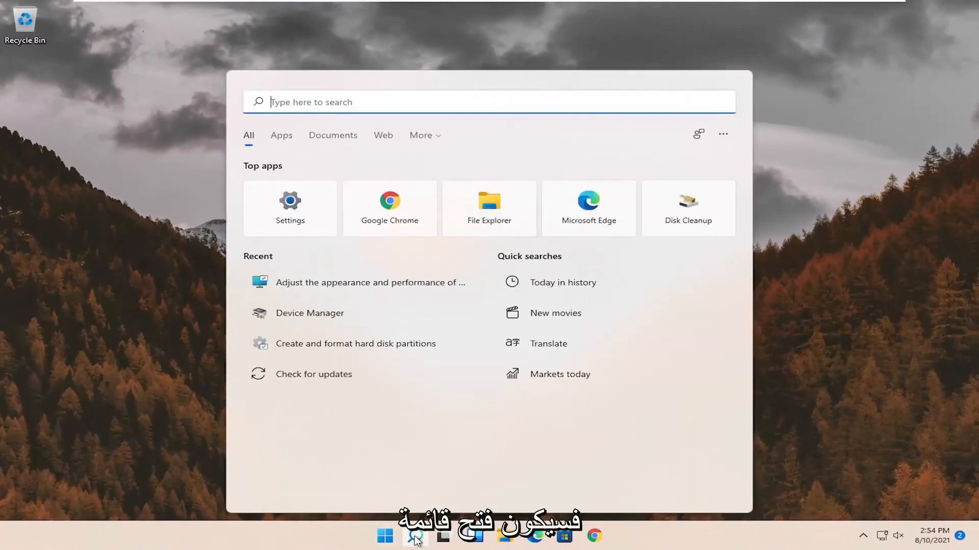
type("regedit")
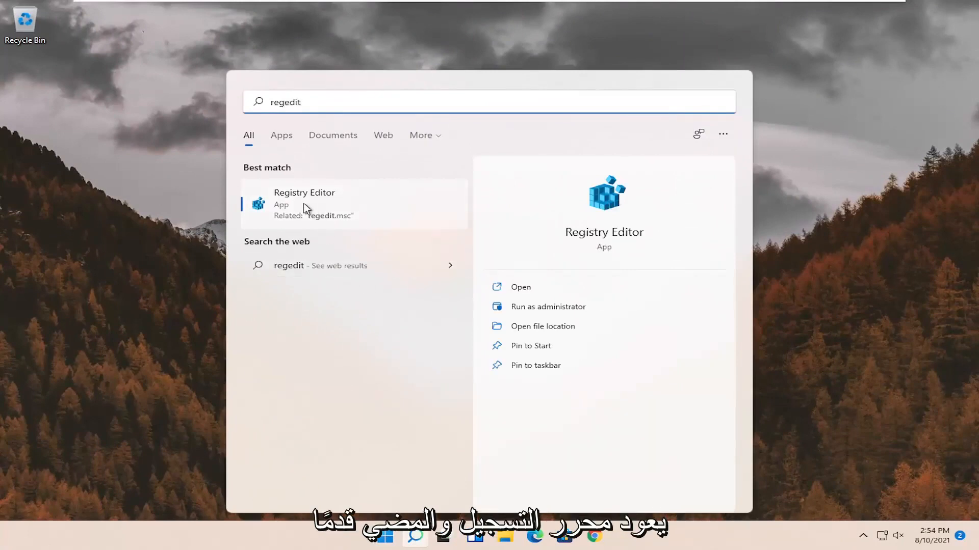
right_click(305, 211)
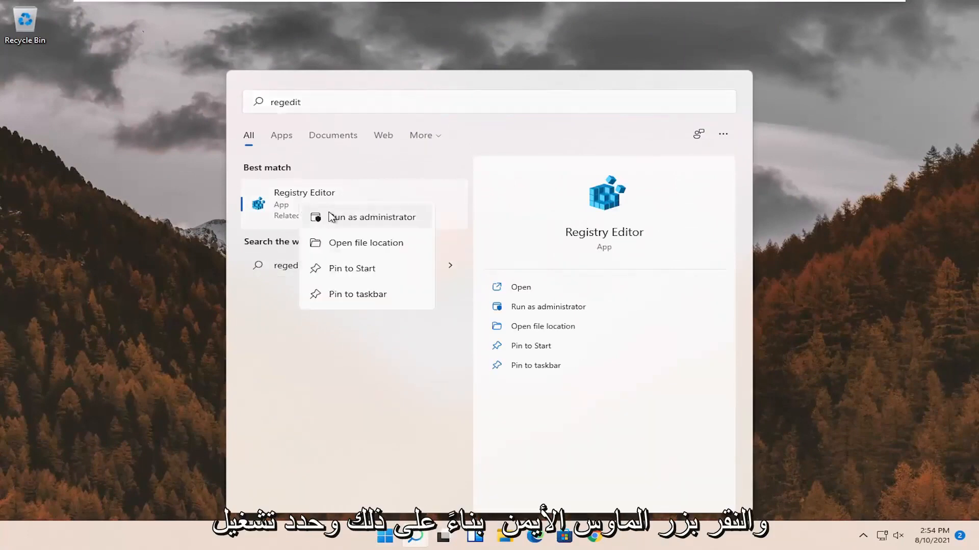
left_click(373, 217)
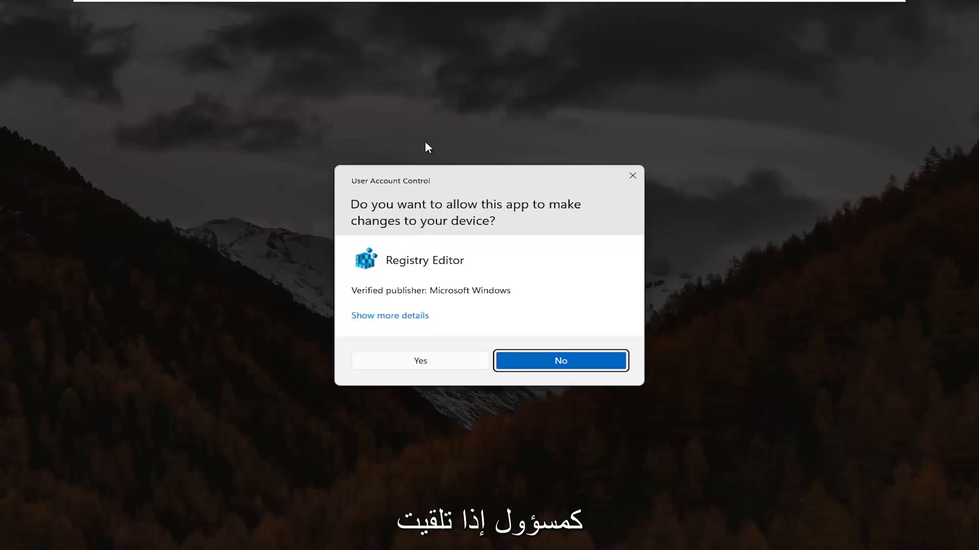
mouse_move(424, 367)
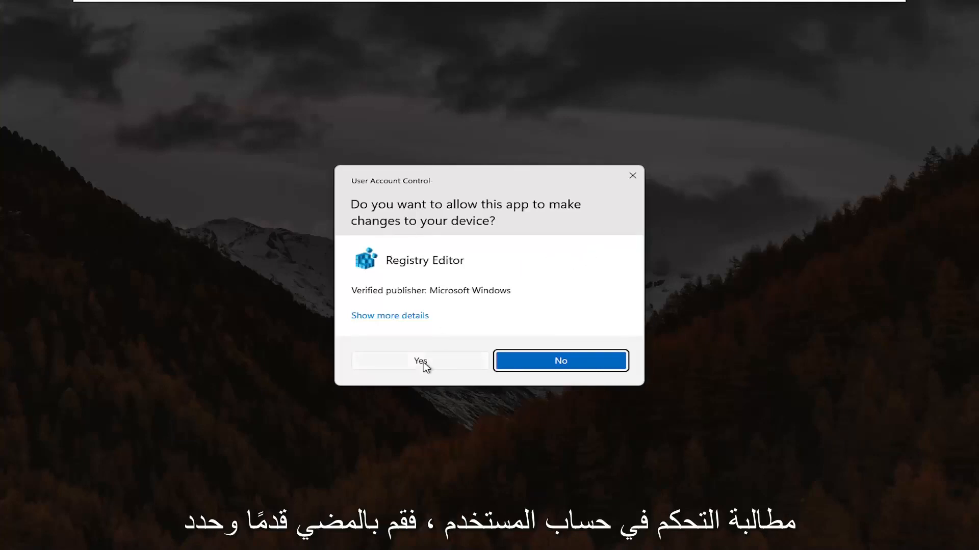
left_click(420, 361)
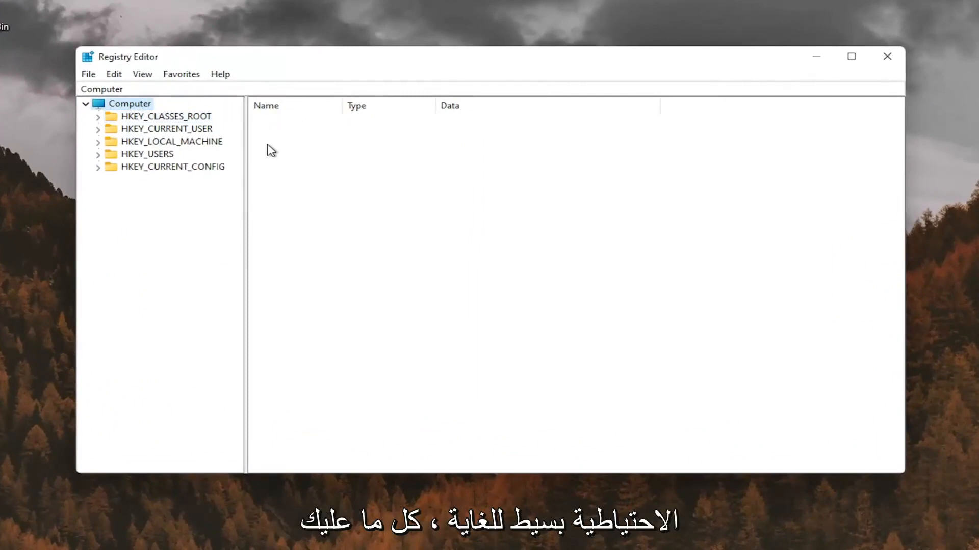
left_click(88, 74)
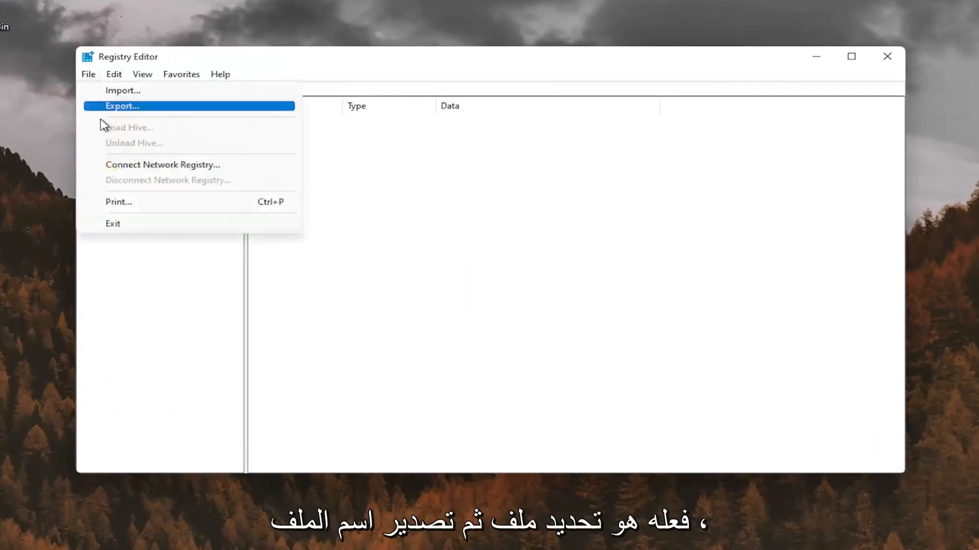
left_click(121, 106)
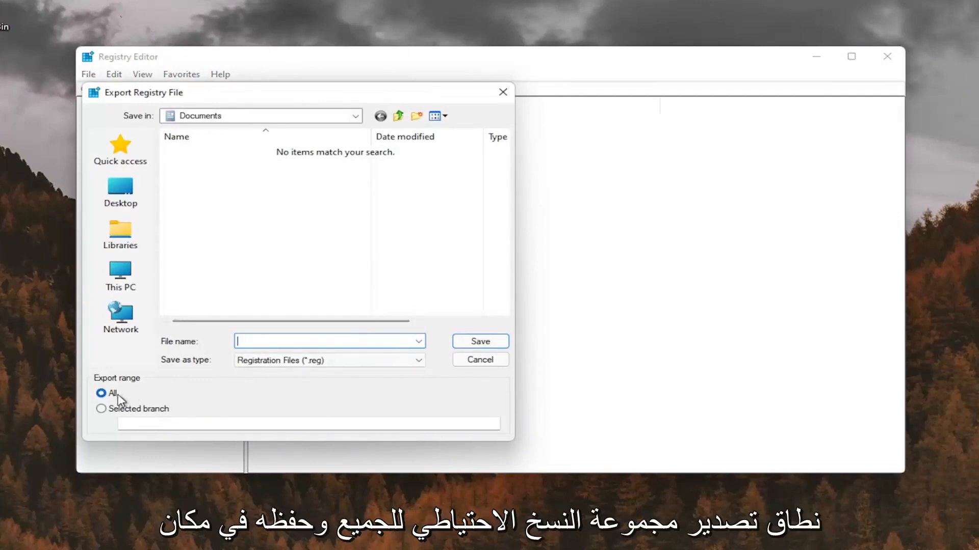
left_click(120, 192)
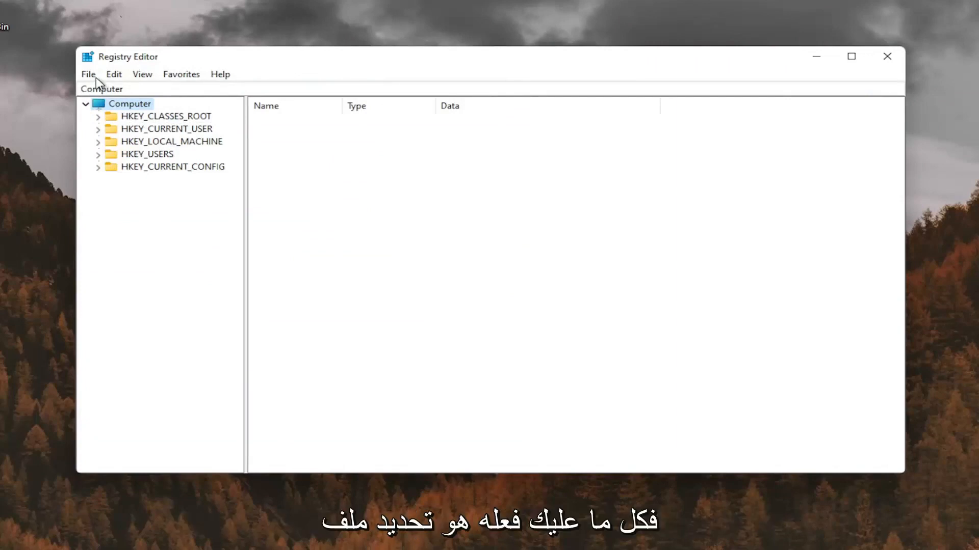
left_click(88, 73)
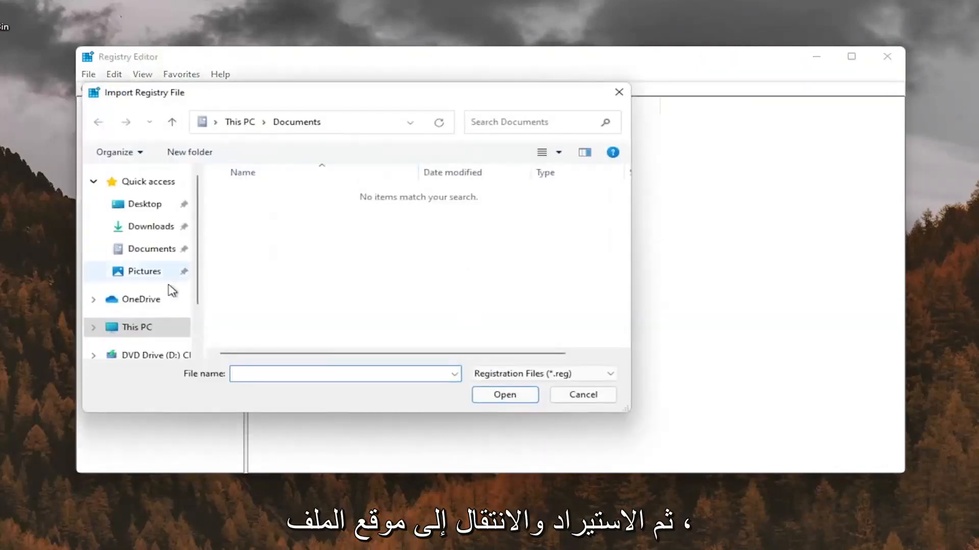
left_click(145, 204)
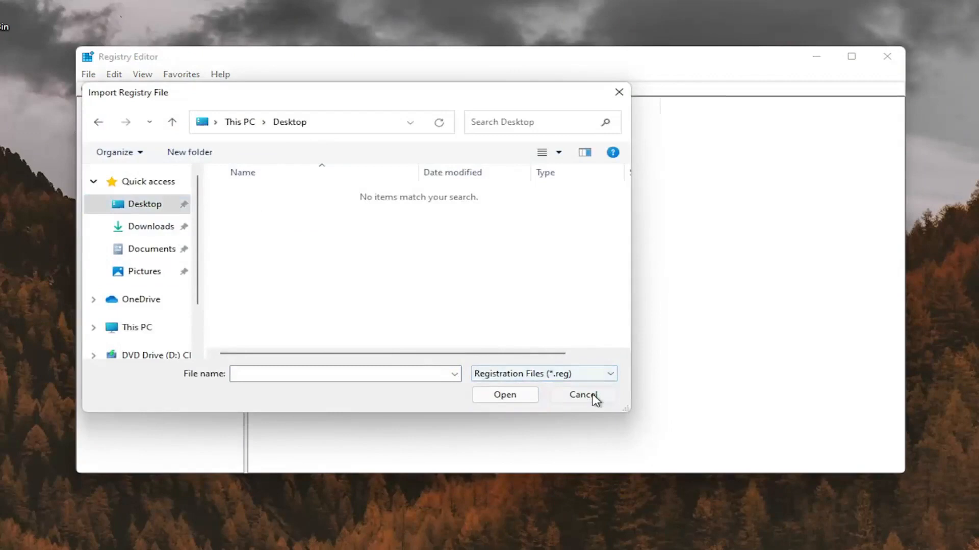
left_click(583, 394)
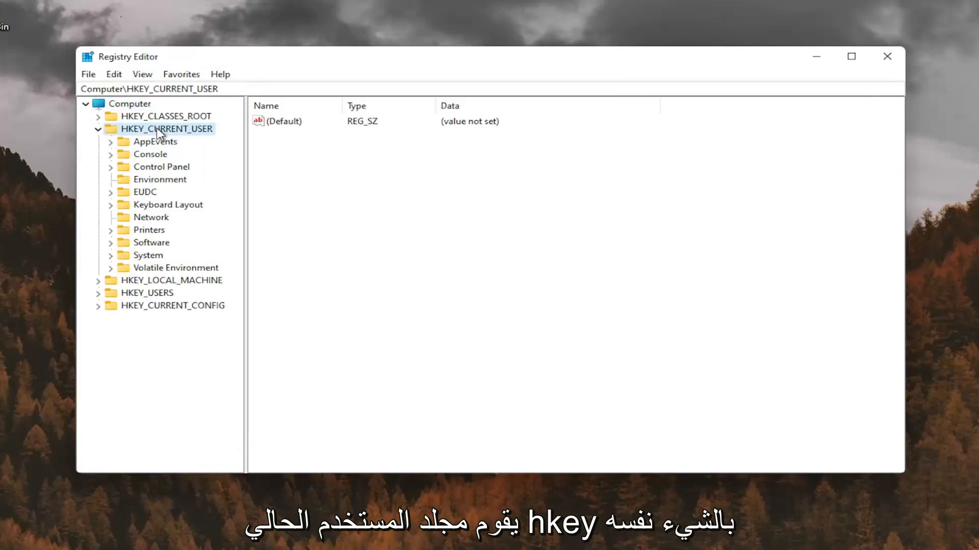
mouse_move(153, 177)
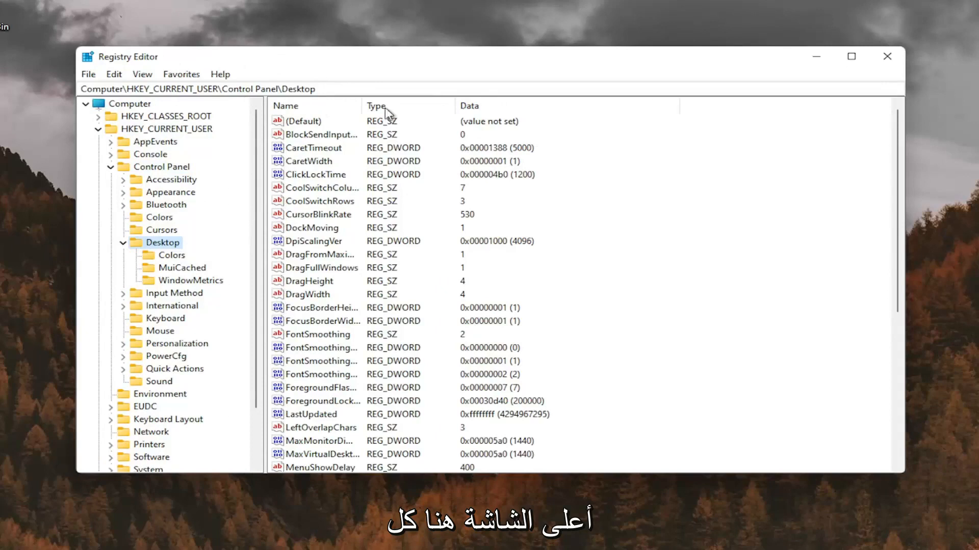
mouse_move(441, 119)
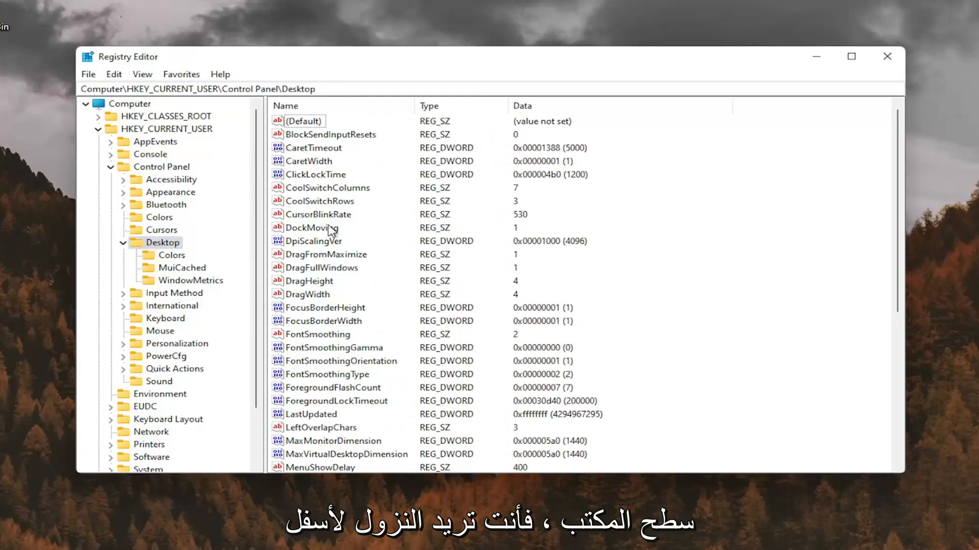
Edit Win8DpiScaling under Control Panel\Desktop and set its value to 1
scroll("down", 3)
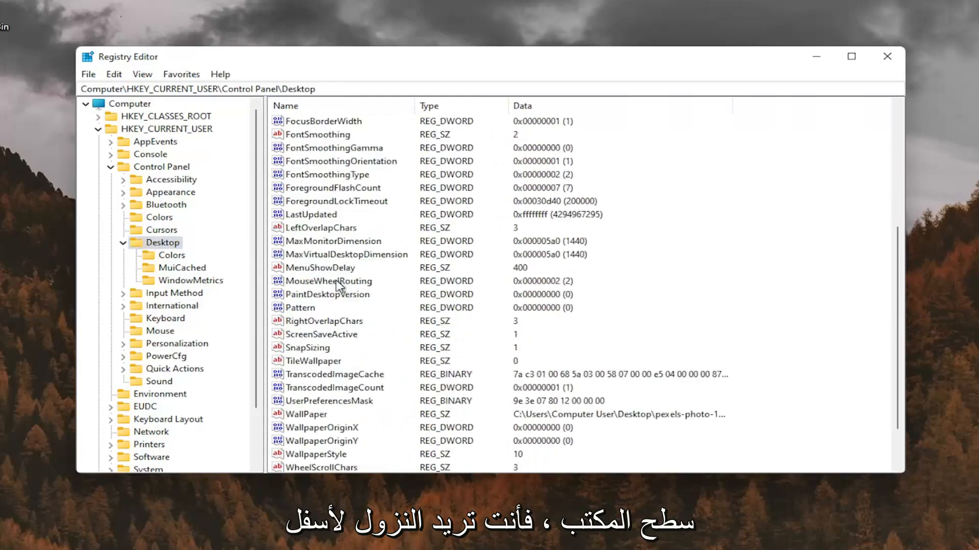
left_click(318, 440)
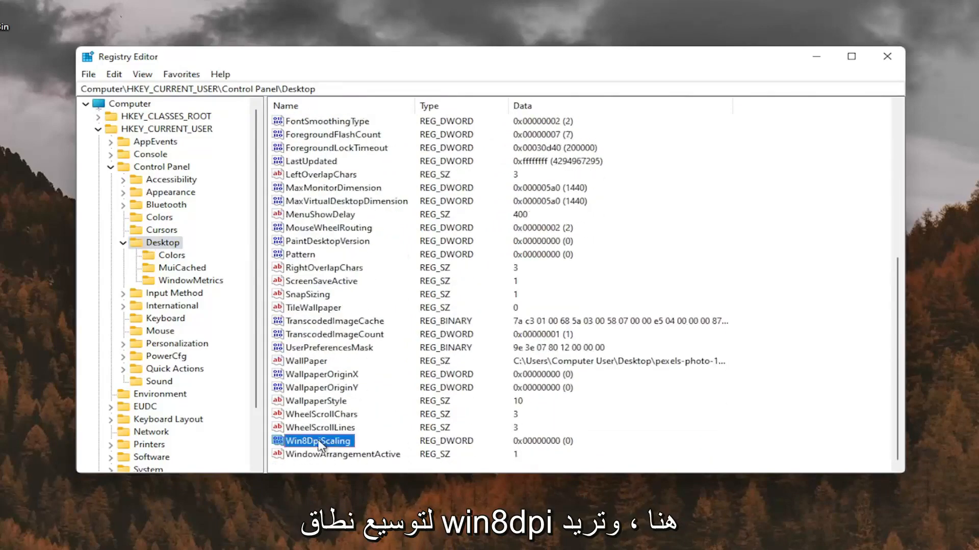
double_click(318, 440)
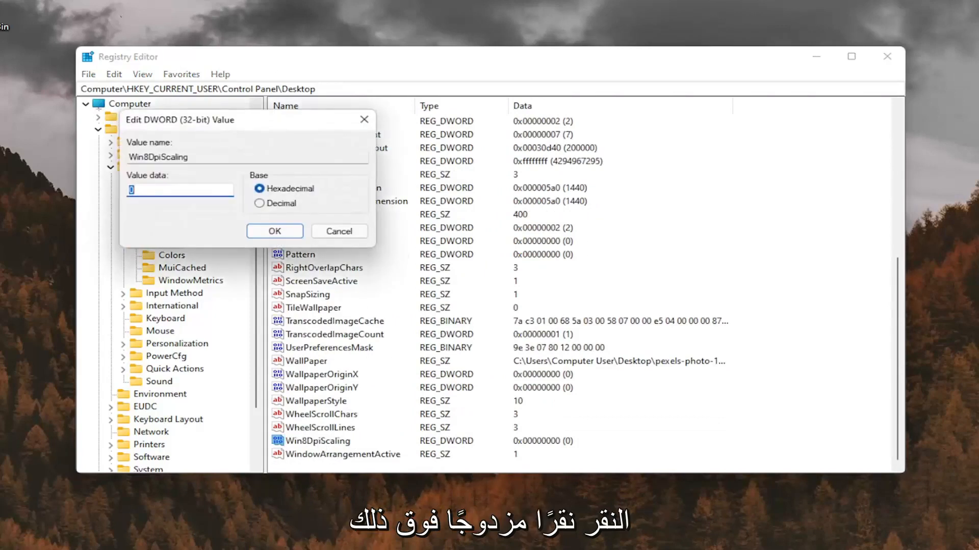
type("1")
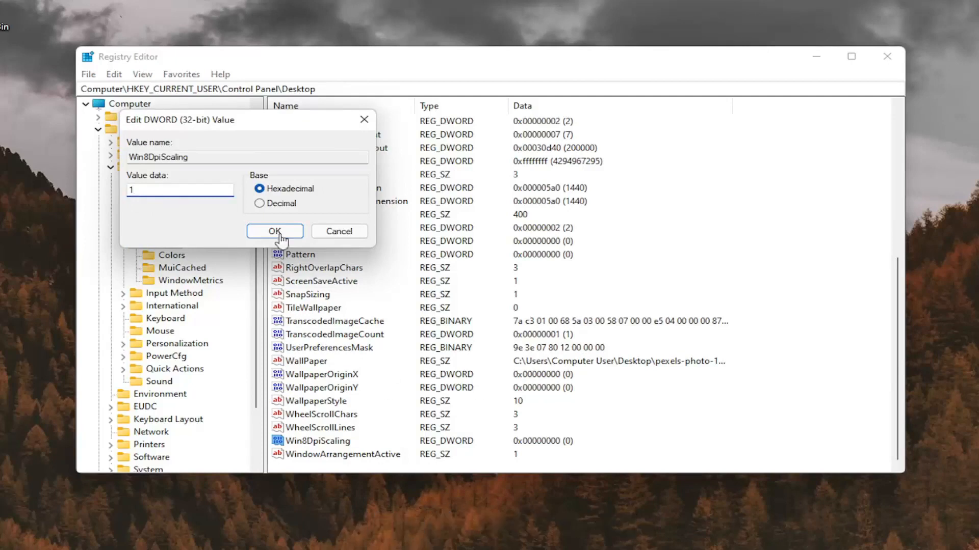
left_click(275, 230)
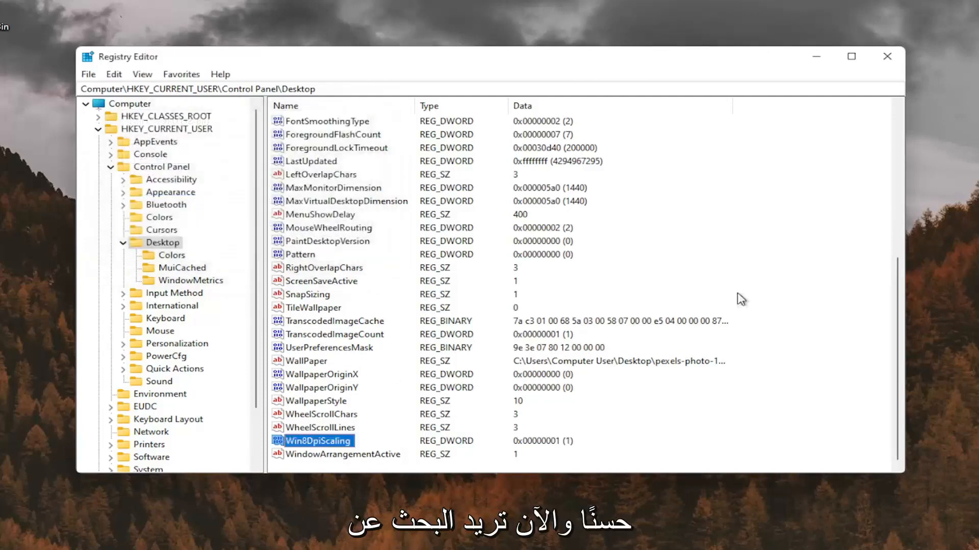
Create a new DWORD (32-bit) value in the Desktop key named LogPixels
left_click(321, 214)
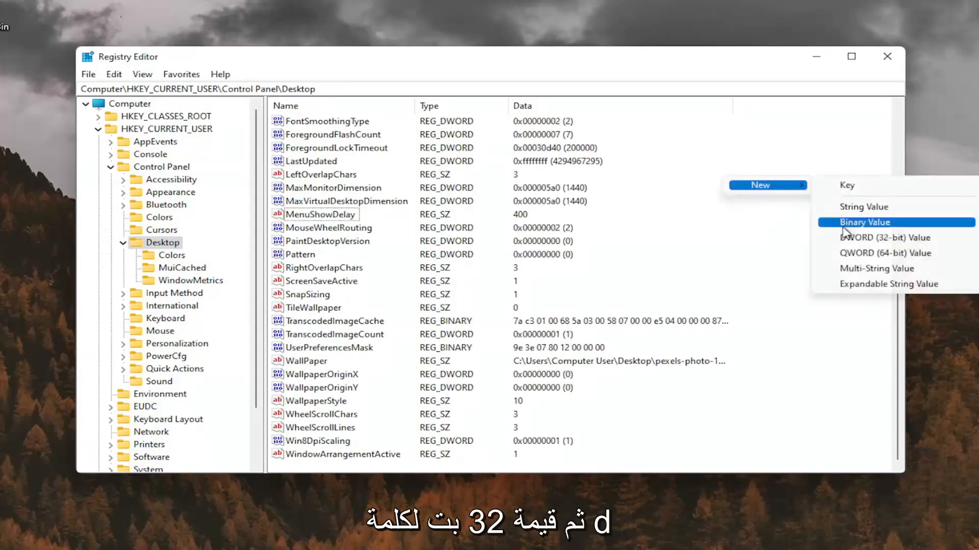
left_click(882, 237)
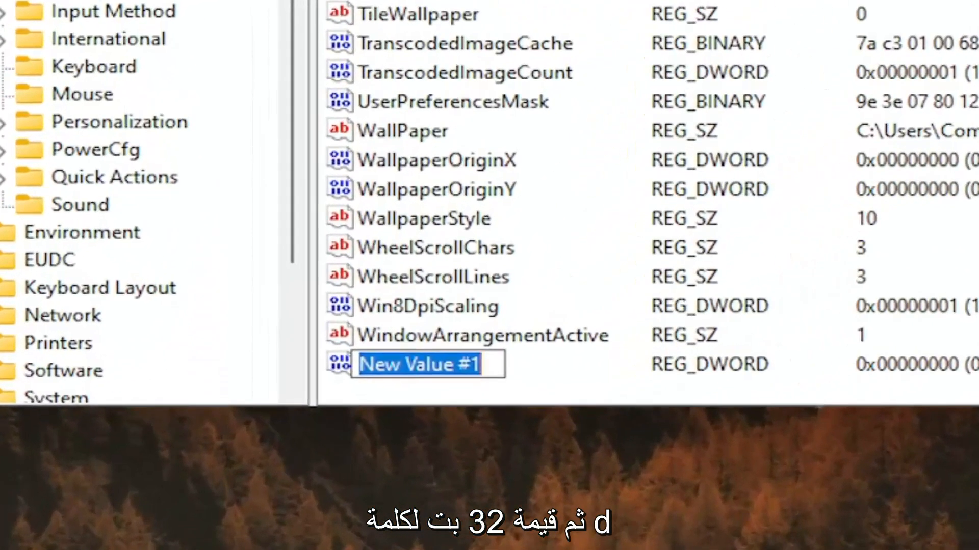
type("Log")
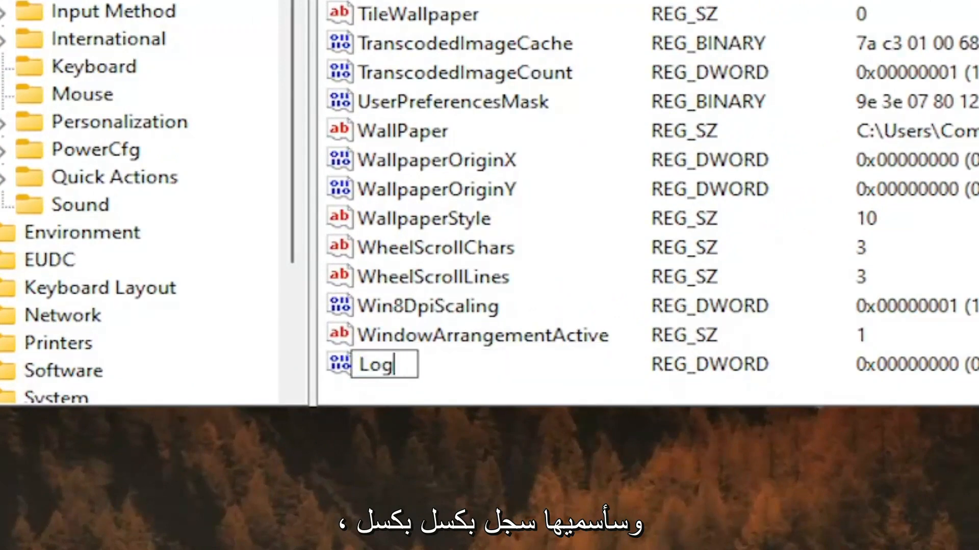
type("Pixel")
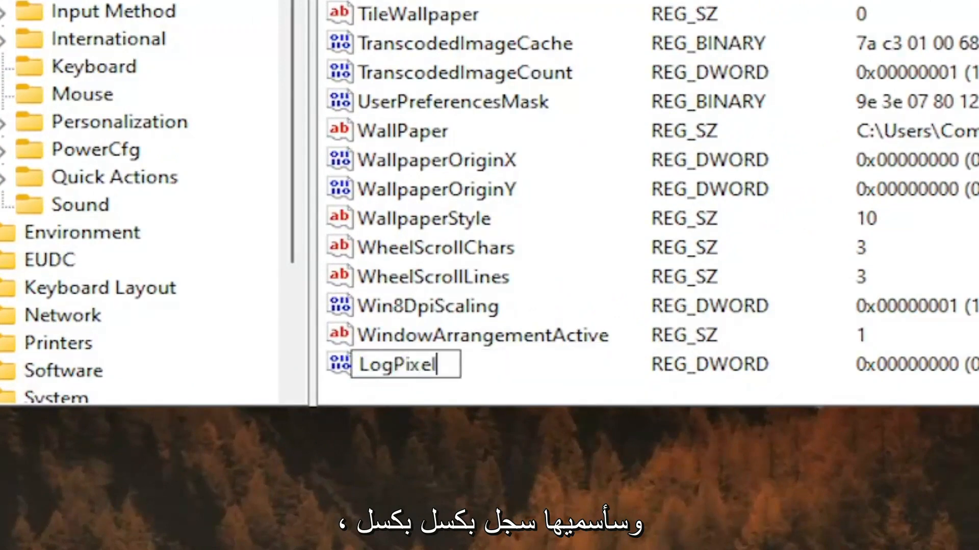
type("s")
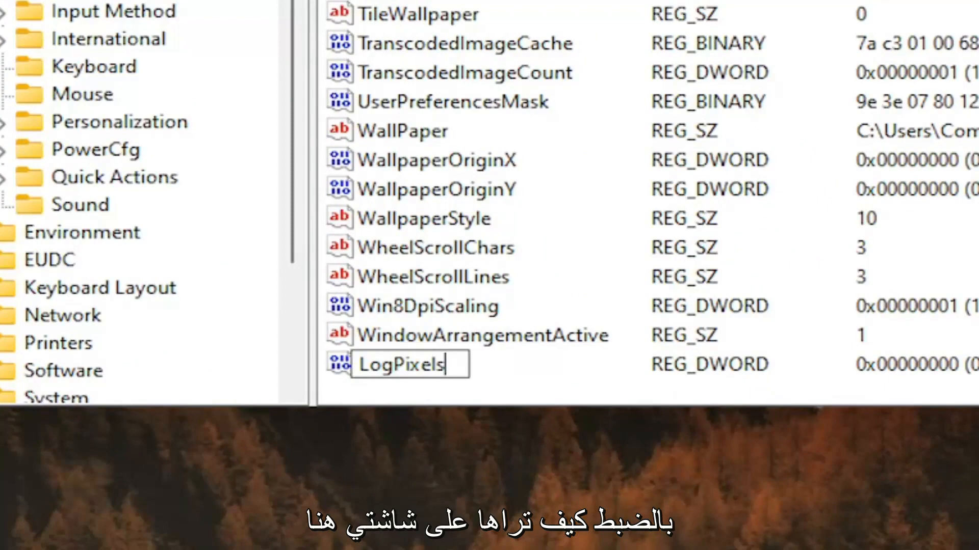
key("Enter")
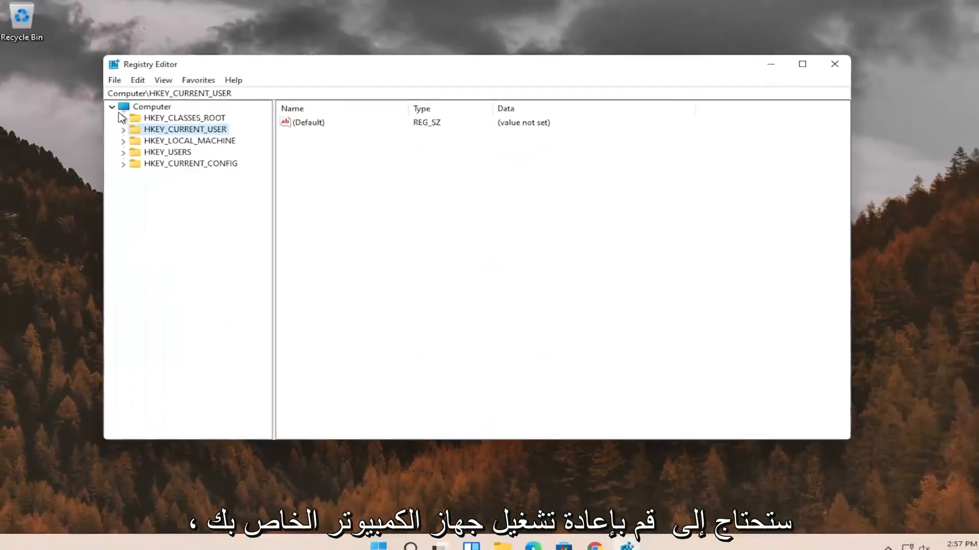
Close Registry Editor and bring up the Start button's quick-link menu with shut down options
left_click(834, 65)
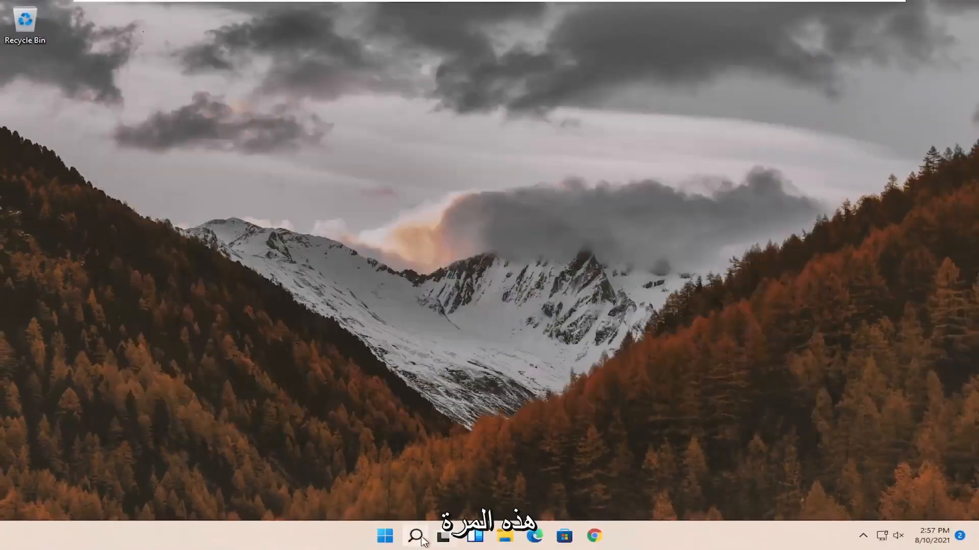
right_click(380, 536)
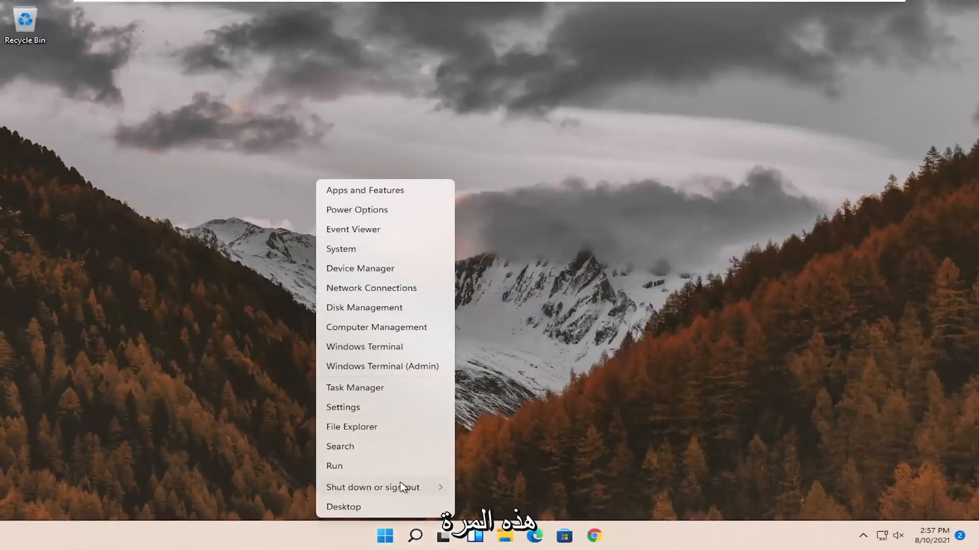